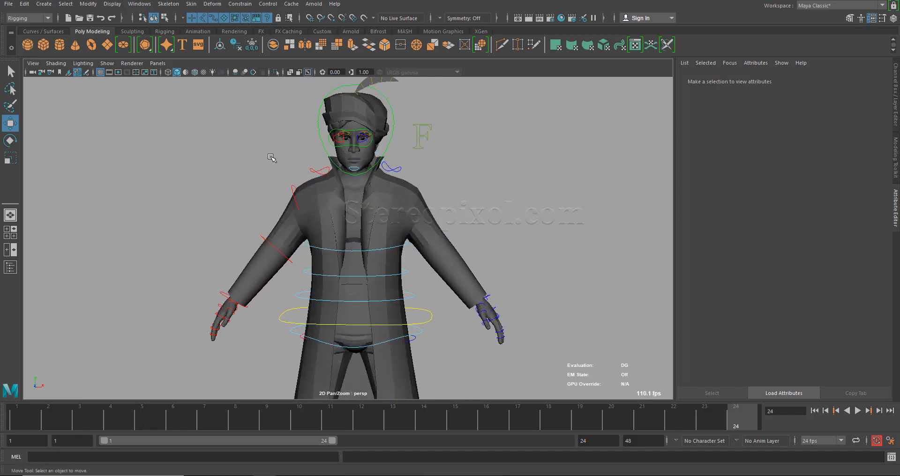
{"action": "mouse_move", "coordinate": [208, 275]}
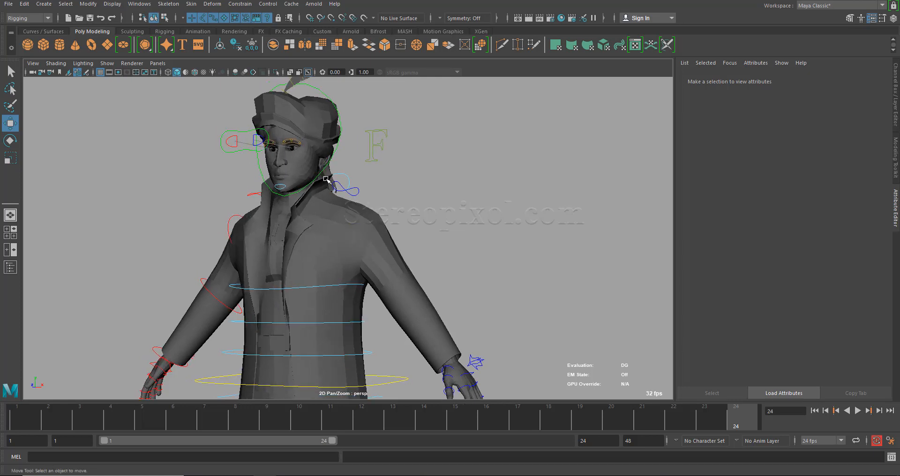
{"action": "mouse_move", "coordinate": [275, 180]}
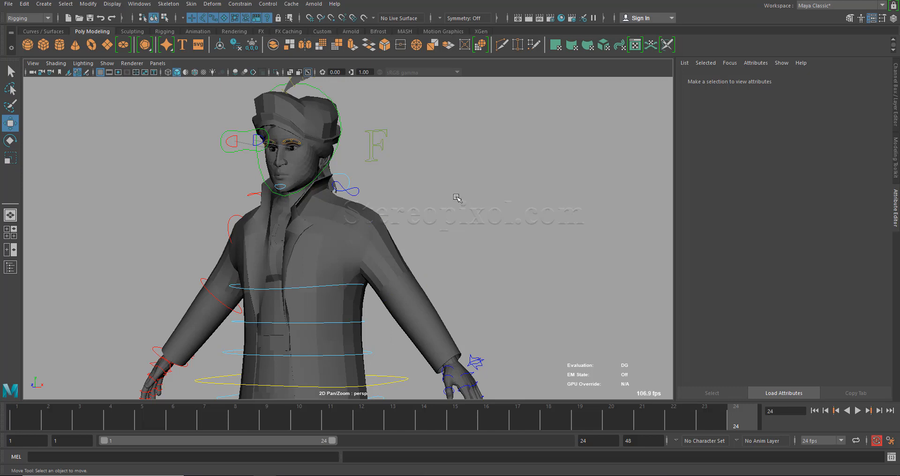
{"action": "mouse_move", "coordinate": [319, 171]}
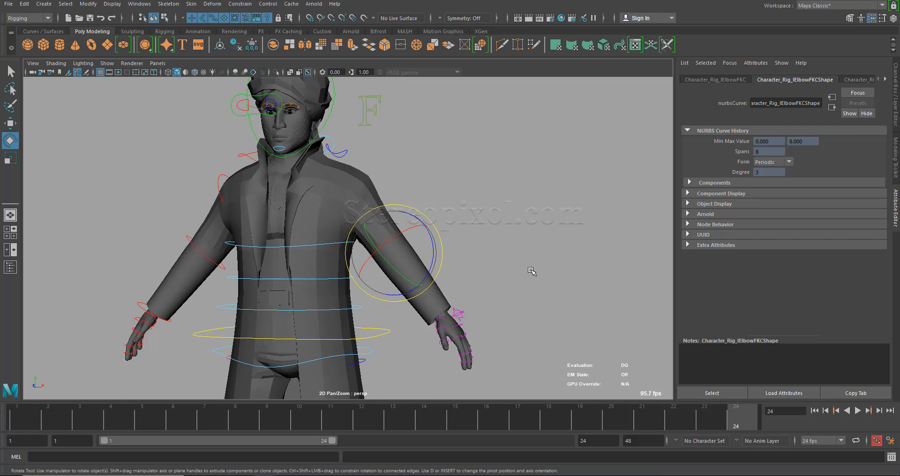
{"action": "mouse_move", "coordinate": [515, 269]}
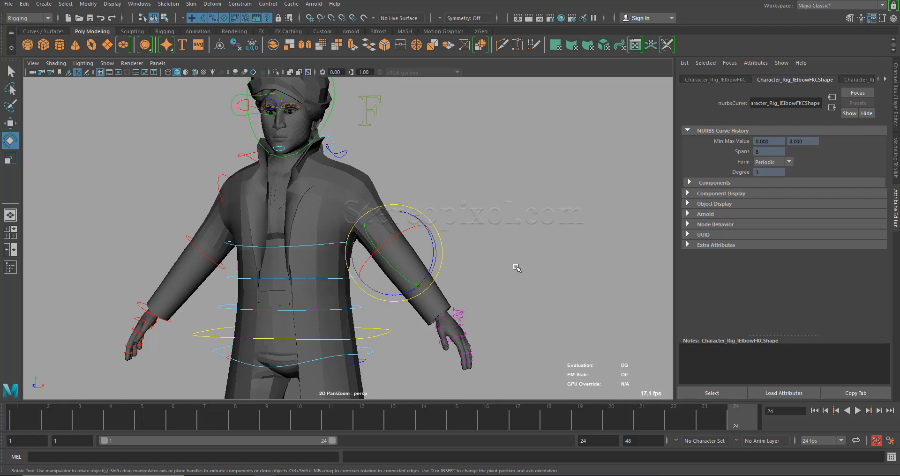
{"action": "mouse_move", "coordinate": [484, 249]}
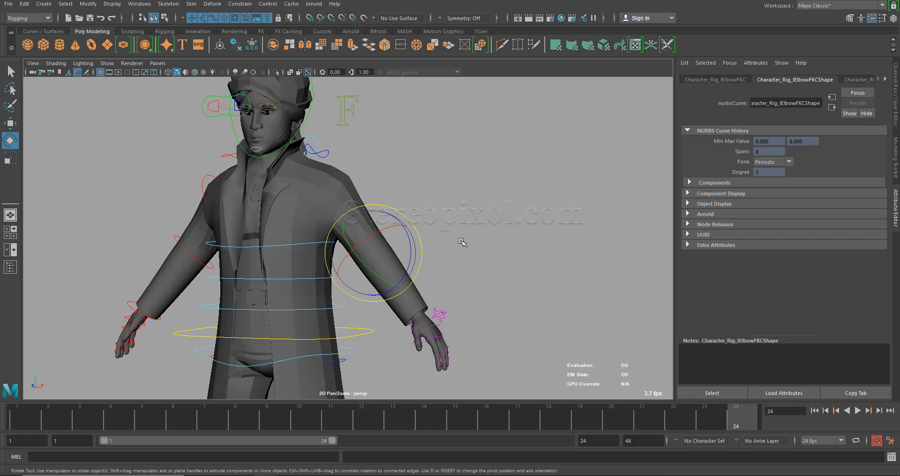
Reselect the elbow control, then select the spine-top control circle on the chest
{"action": "left_click", "coordinate": [462, 241]}
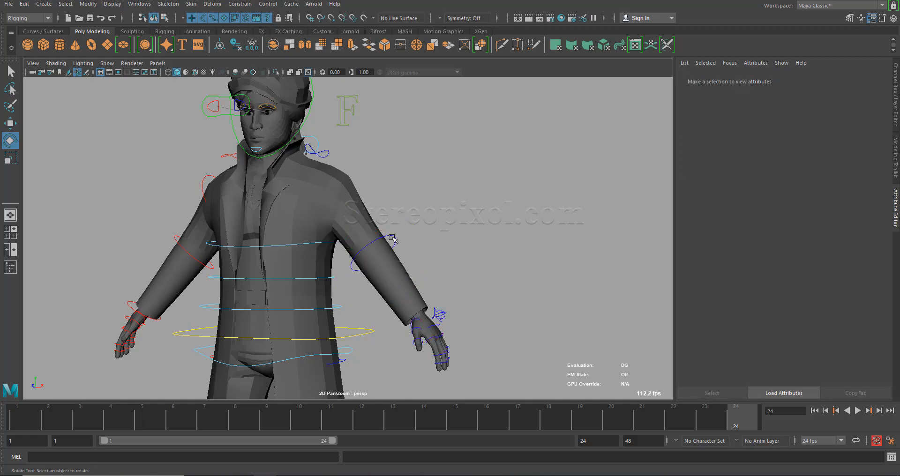
{"action": "left_click", "coordinate": [378, 244]}
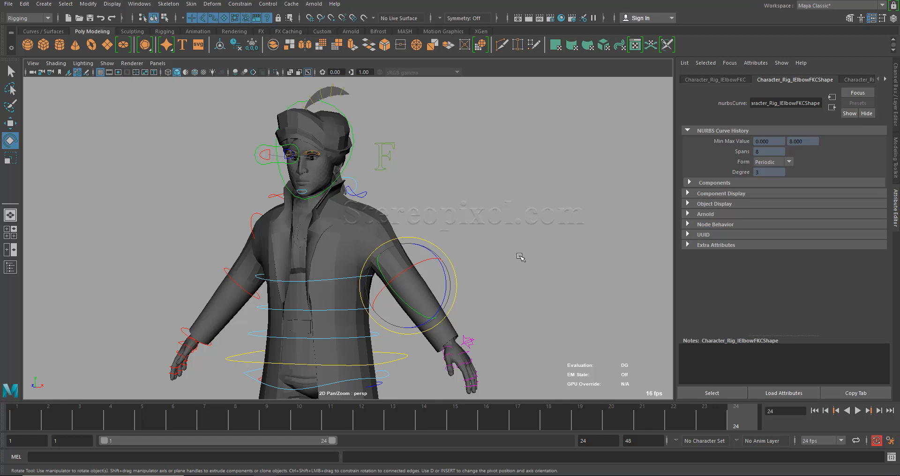
{"action": "mouse_move", "coordinate": [530, 310]}
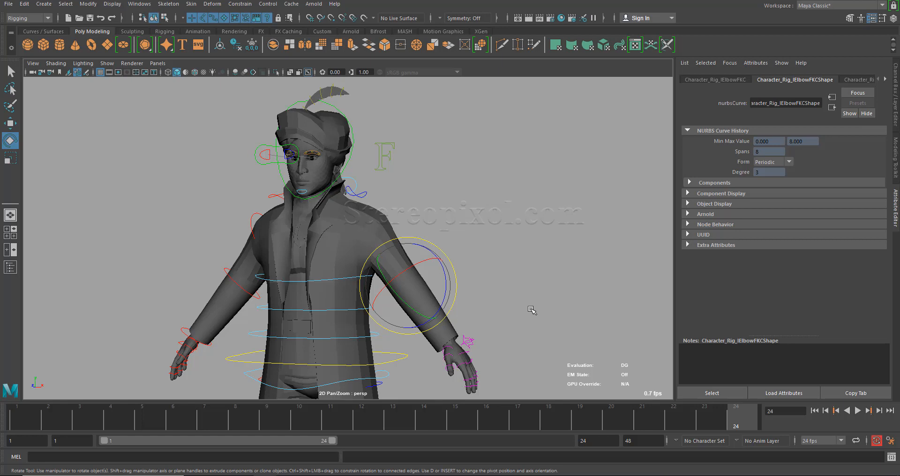
{"action": "mouse_move", "coordinate": [507, 316]}
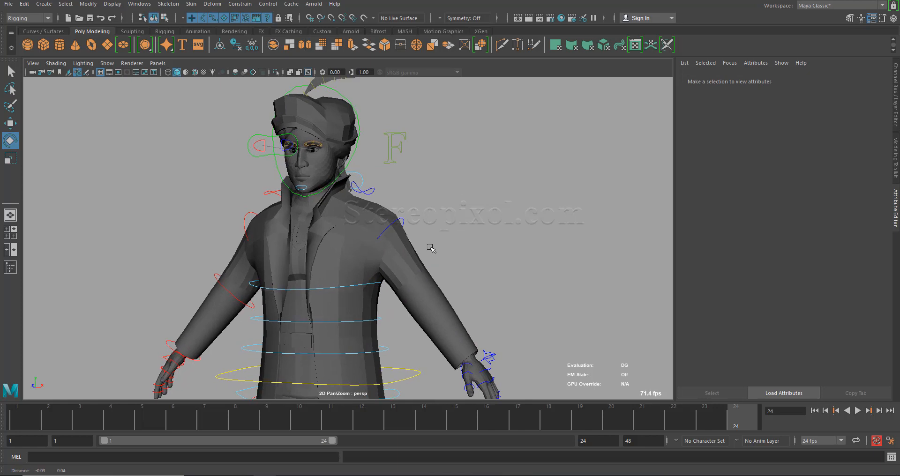
{"action": "left_click_drag", "start_coordinate": [431, 249], "coordinate": [411, 267]}
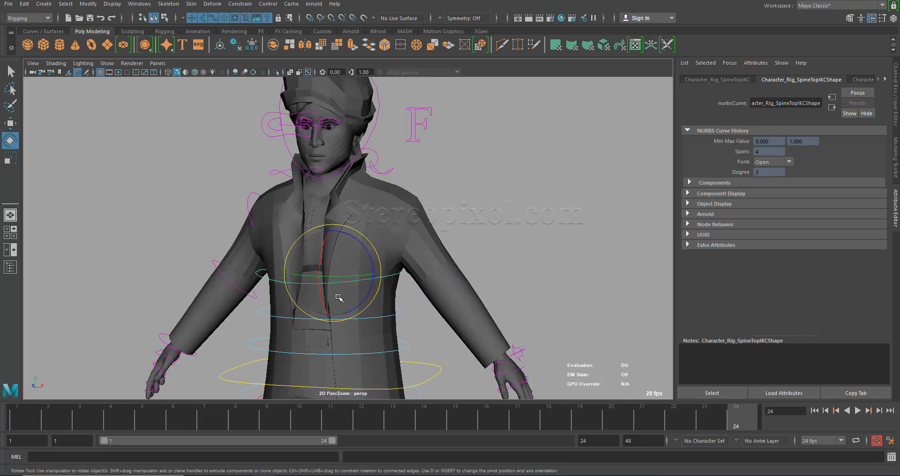
{"action": "left_click", "coordinate": [27, 17]}
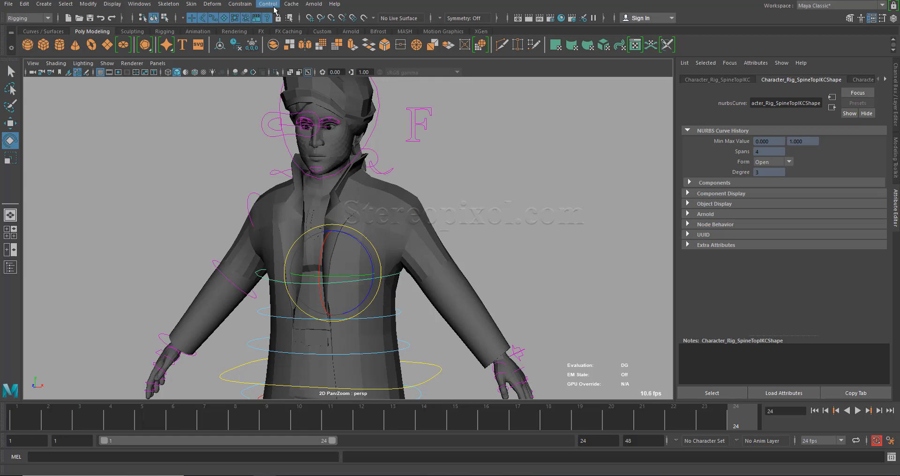
{"action": "left_click", "coordinate": [267, 3]}
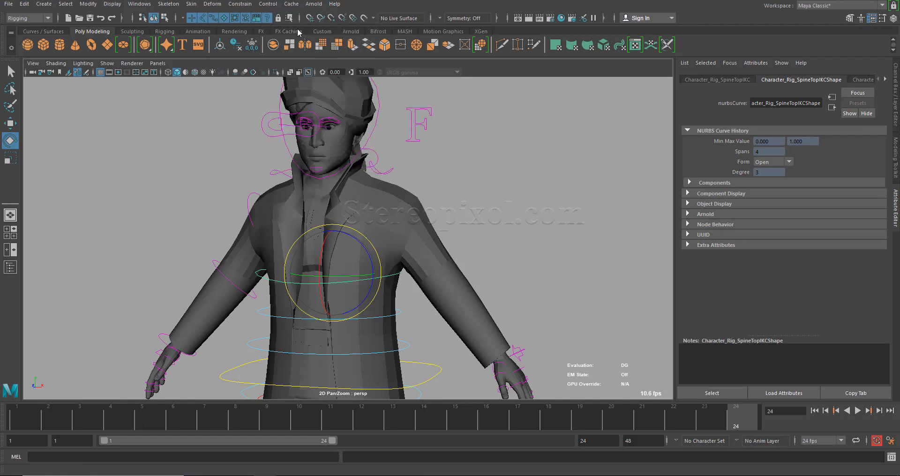
{"action": "mouse_move", "coordinate": [413, 224]}
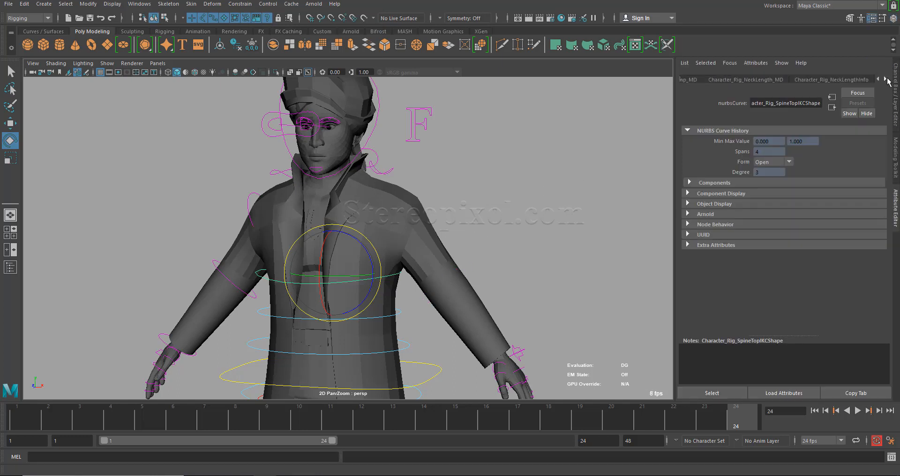
Step through the spine-top control's related nodes toward its controller tag node
{"action": "left_click", "coordinate": [885, 79]}
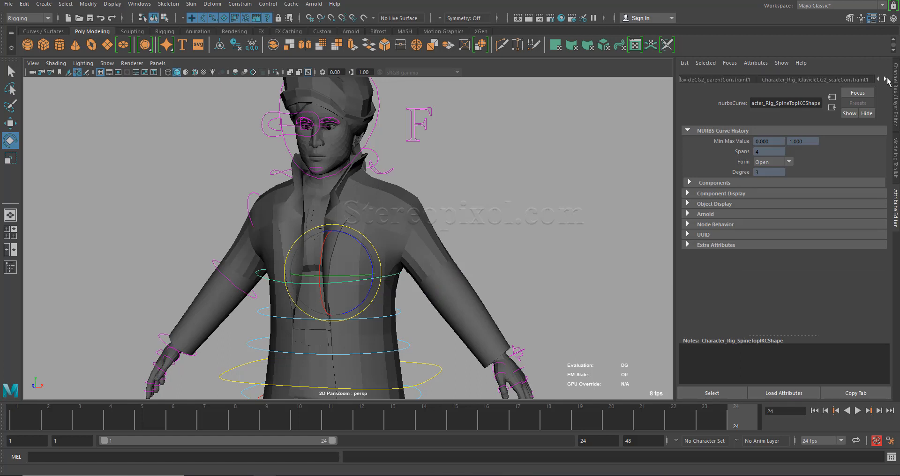
{"action": "left_click", "coordinate": [886, 79]}
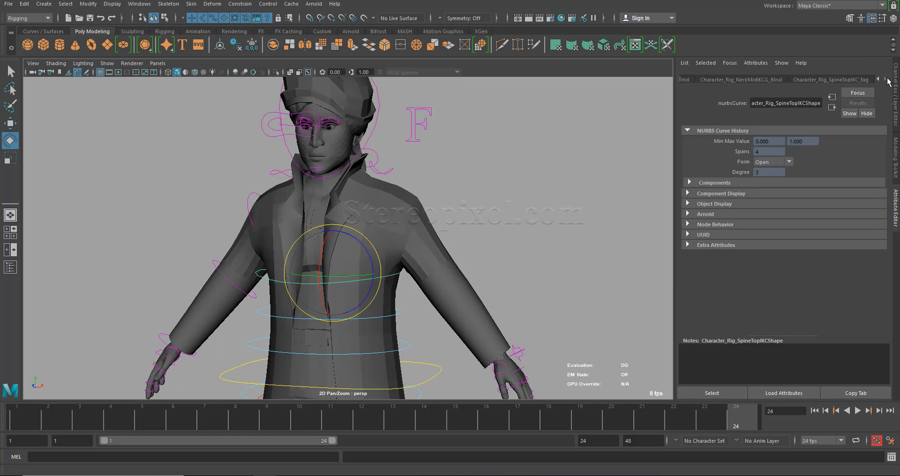
Set the Character_Rig_SpineTopIKC_tag Visibility Mode to Show on mouse proximity
{"action": "left_click", "coordinate": [829, 79]}
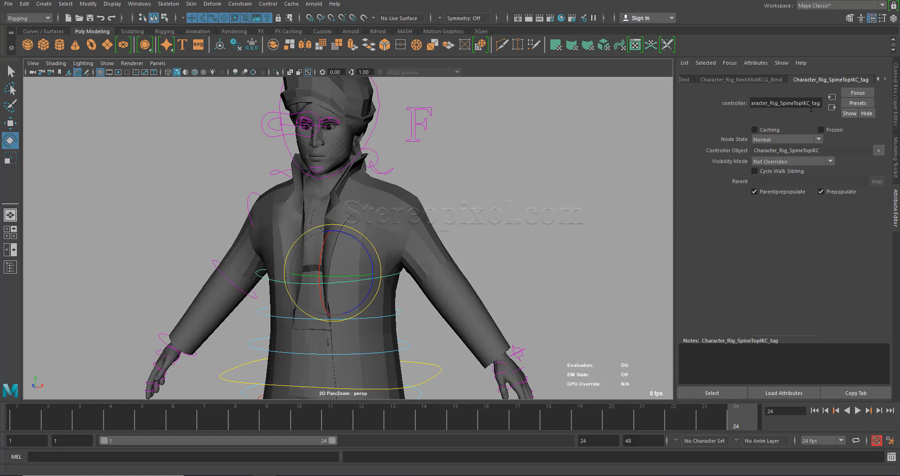
{"action": "mouse_move", "coordinate": [729, 126]}
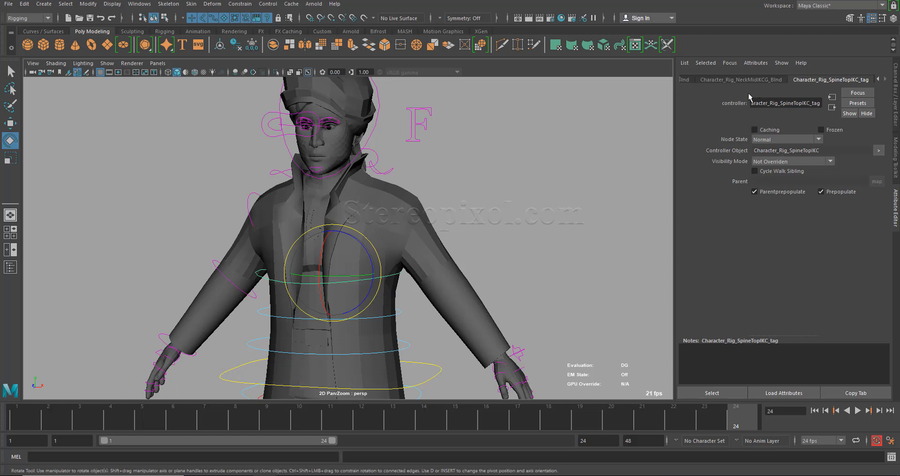
{"action": "mouse_move", "coordinate": [718, 170]}
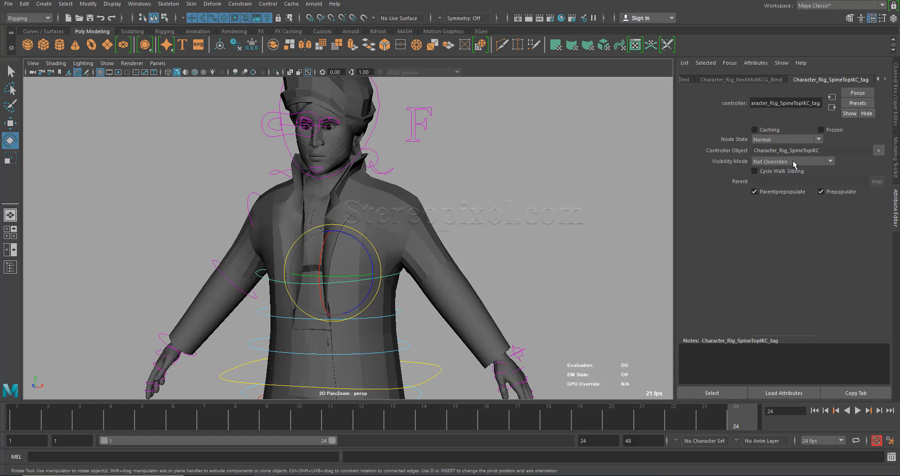
{"action": "left_click", "coordinate": [826, 161]}
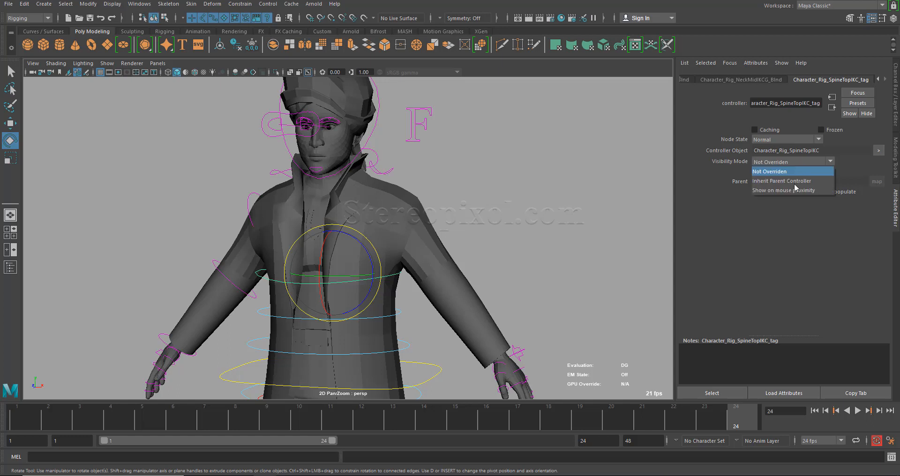
{"action": "mouse_move", "coordinate": [783, 190]}
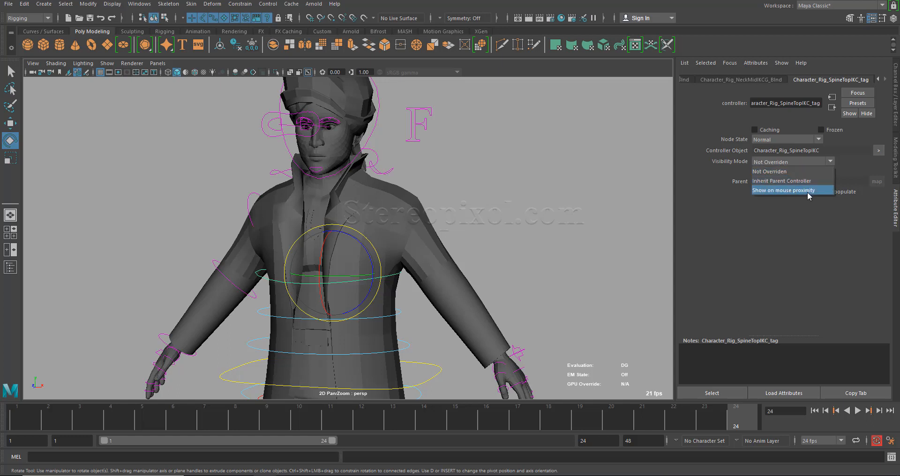
{"action": "left_click", "coordinate": [782, 190]}
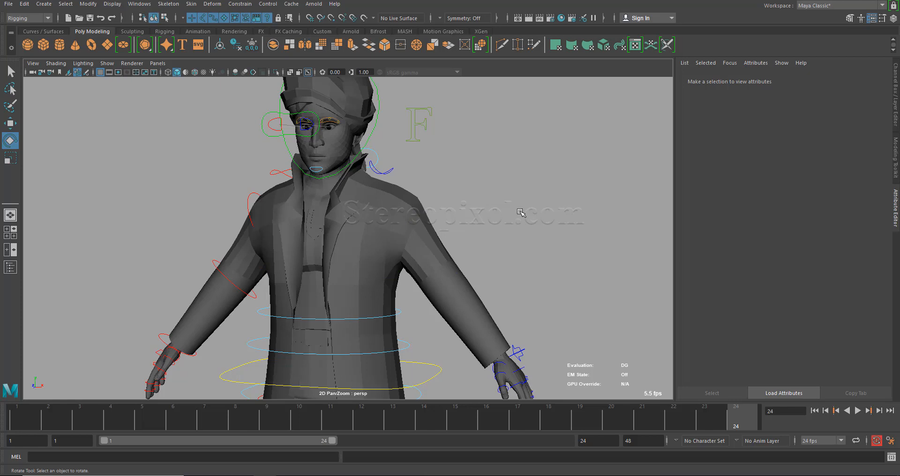
{"action": "mouse_move", "coordinate": [379, 277]}
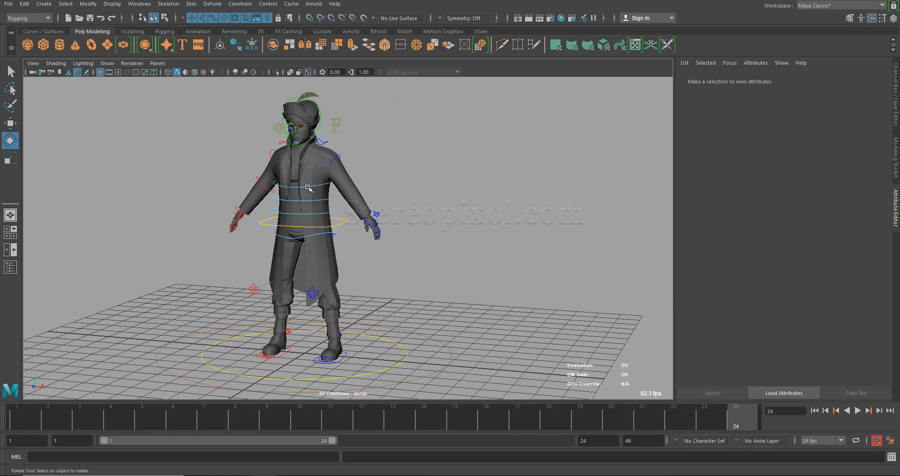
Create a polygon sphere beside the character and tag it as a controller via Control > Tag As Controller
{"action": "left_click", "coordinate": [303, 184]}
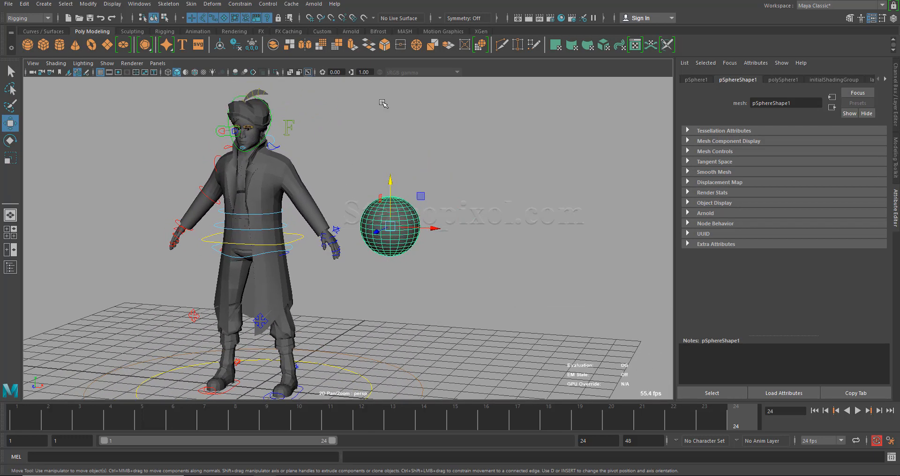
{"action": "left_click", "coordinate": [267, 4]}
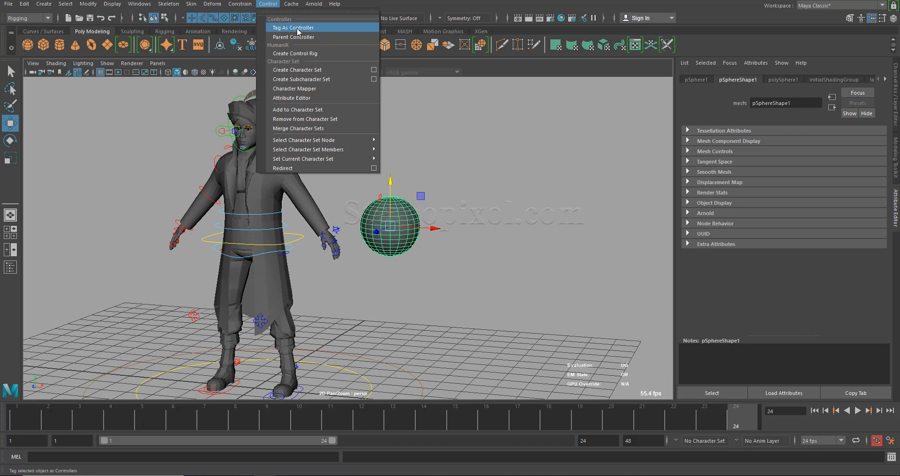
{"action": "left_click", "coordinate": [293, 27]}
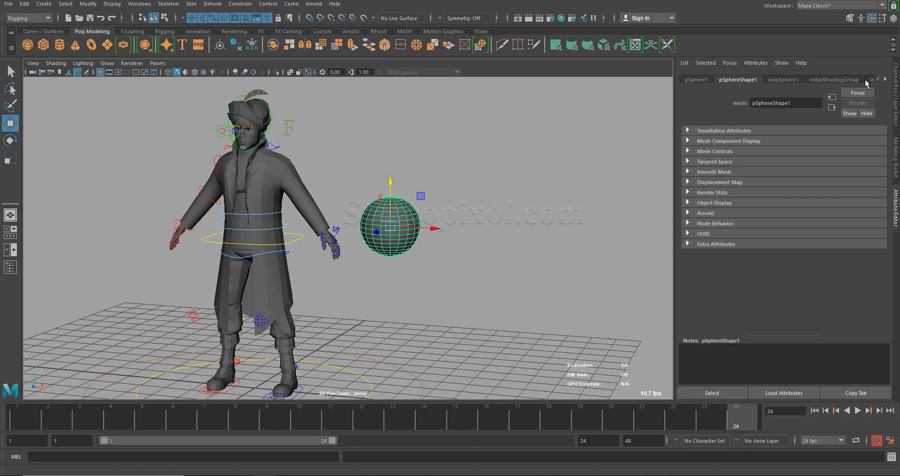
{"action": "mouse_move", "coordinate": [882, 85]}
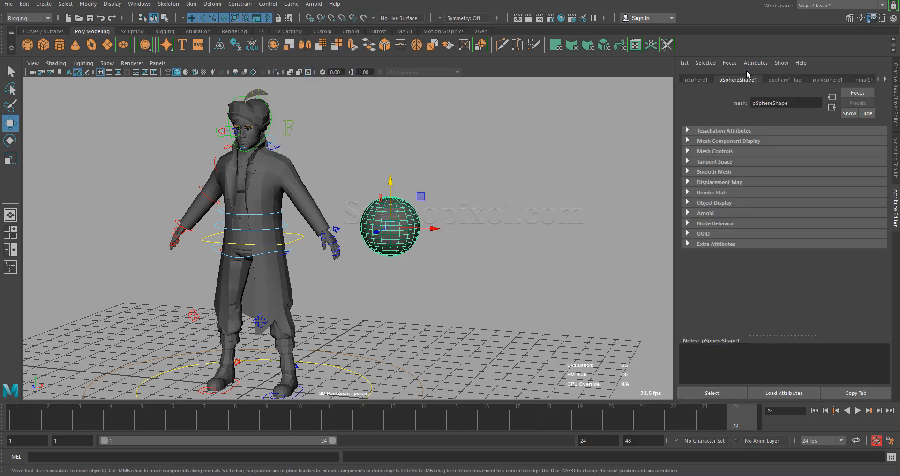
Set pSphere1_tag Visibility Mode to Show on mouse proximity and reselect the hidden sphere in the viewport
{"action": "left_click", "coordinate": [783, 78]}
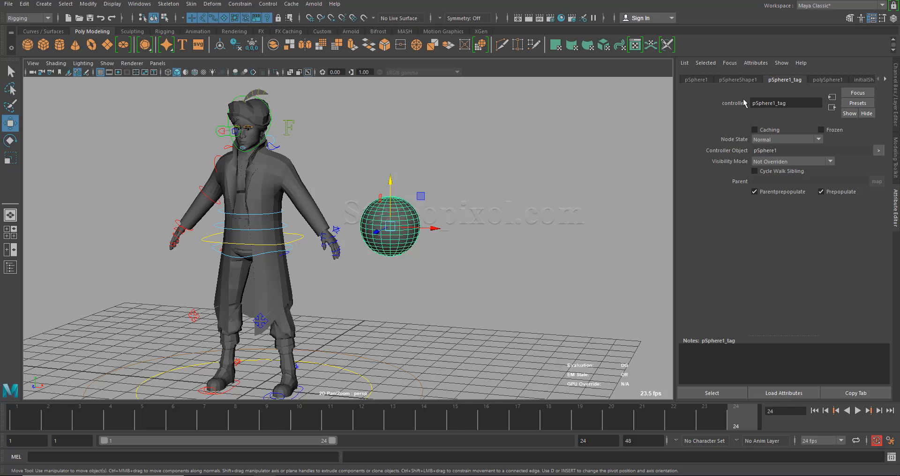
{"action": "mouse_move", "coordinate": [799, 86]}
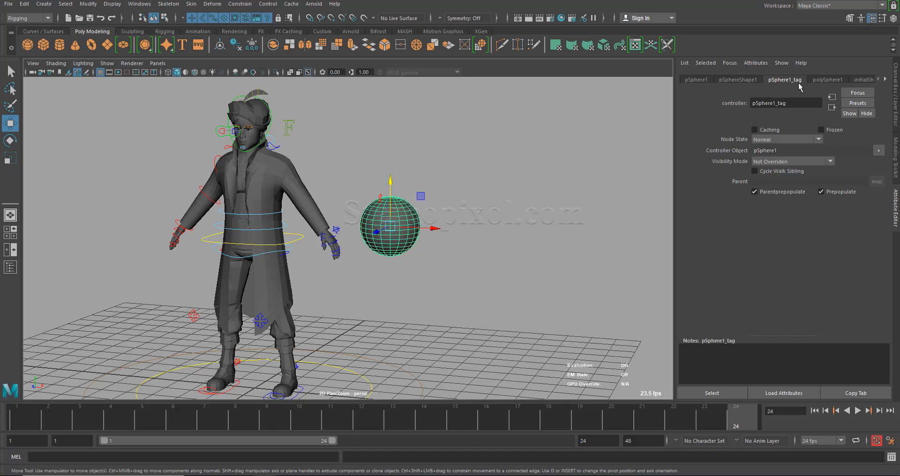
{"action": "mouse_move", "coordinate": [780, 147]}
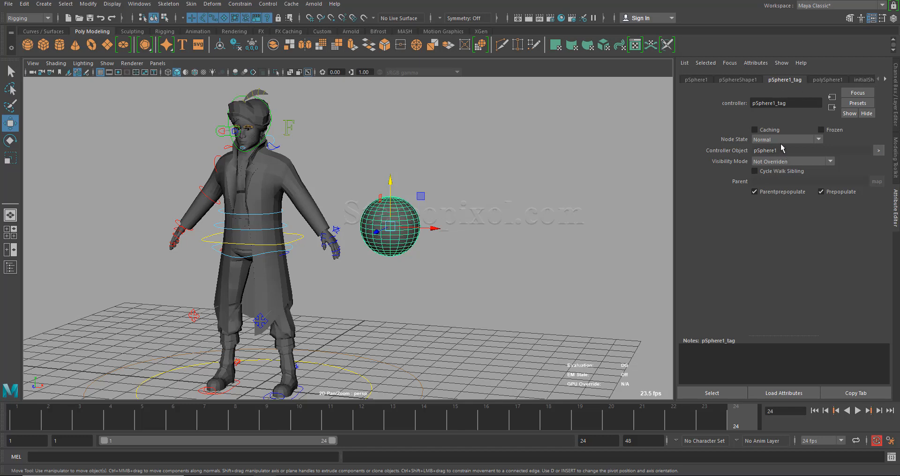
{"action": "mouse_move", "coordinate": [774, 164]}
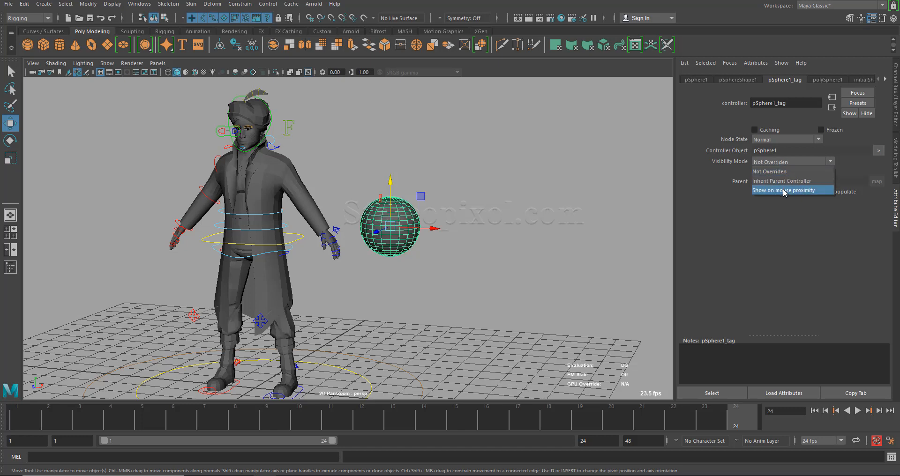
{"action": "left_click", "coordinate": [783, 190]}
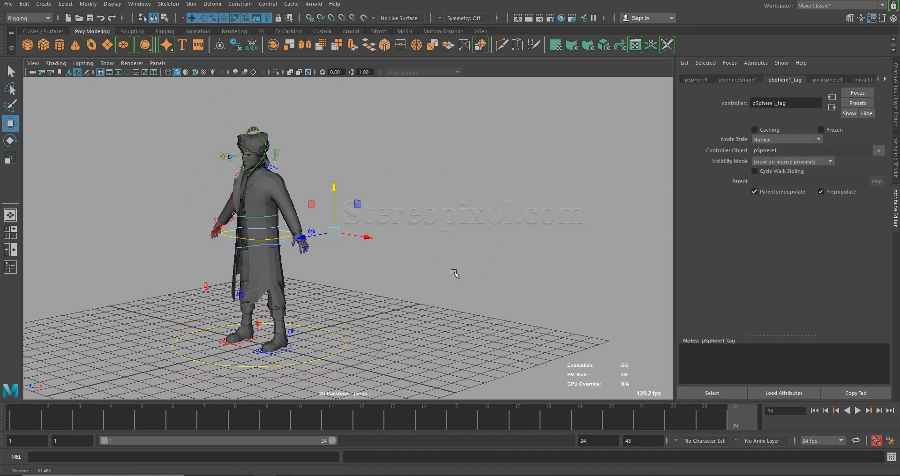
{"action": "scroll", "scroll_direction": "down", "scroll_amount": 3}
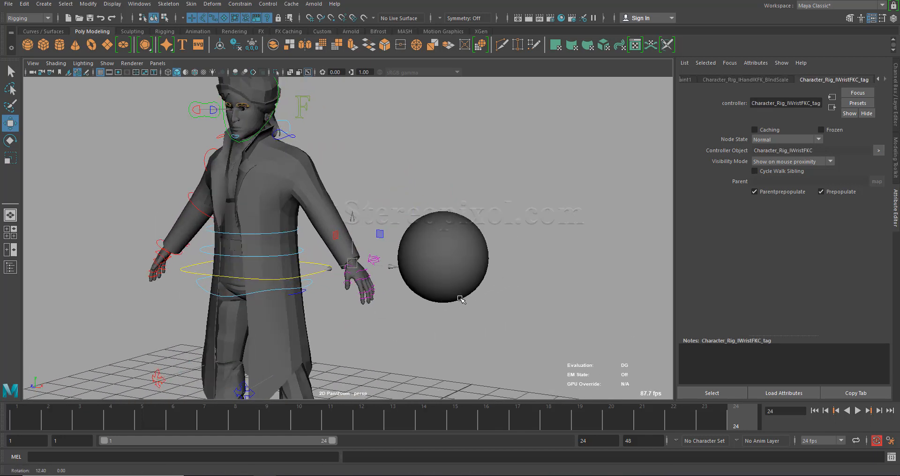
{"action": "left_click", "coordinate": [441, 260]}
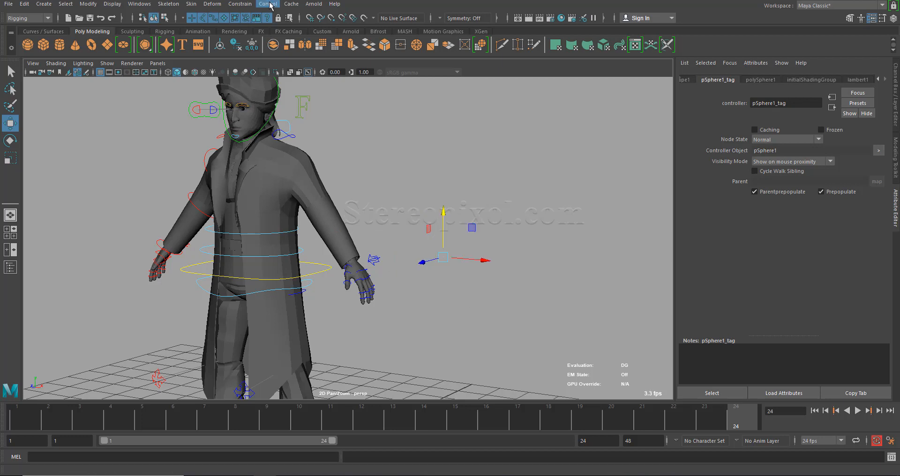
{"action": "left_click", "coordinate": [267, 4]}
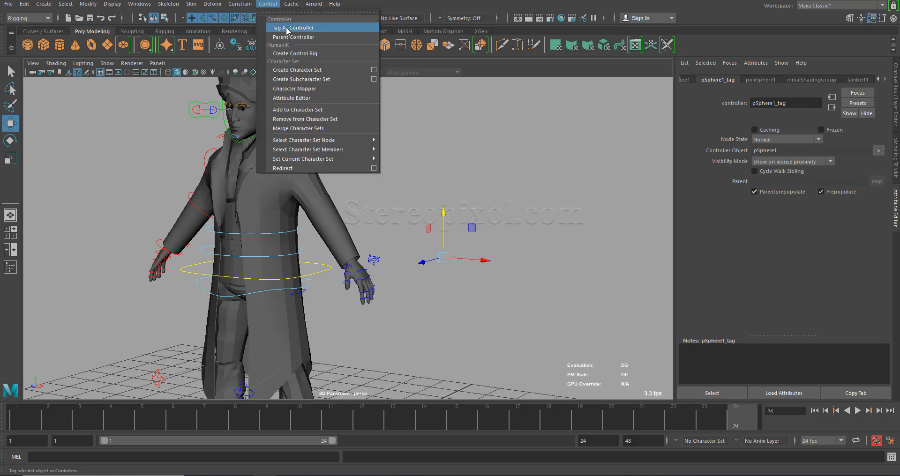